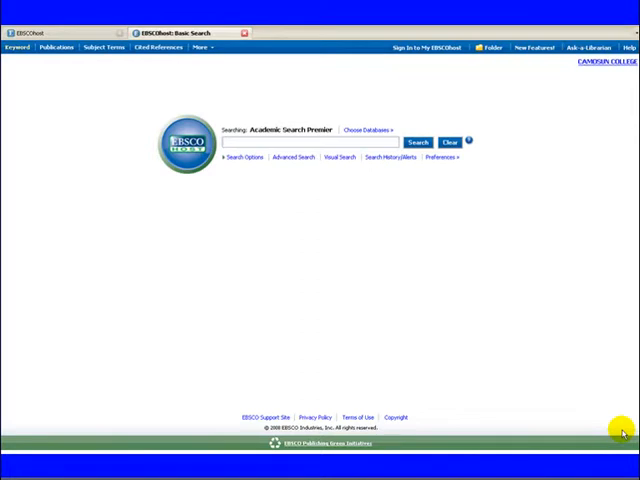
mouse_move(354, 240)
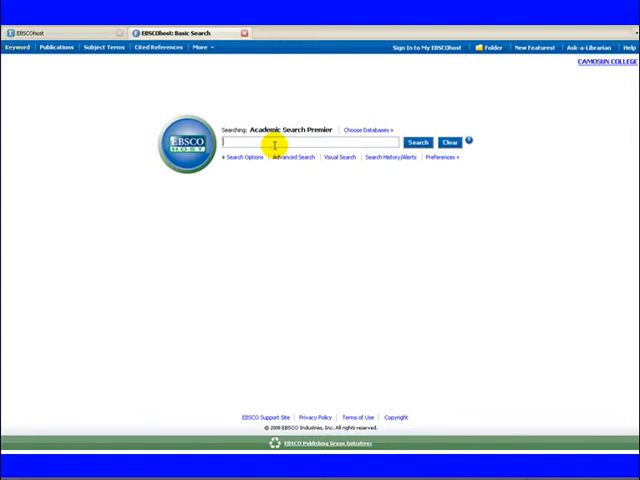
Step: Run a basic search for 'overfishing' and bring up the results list
type("overfishing")
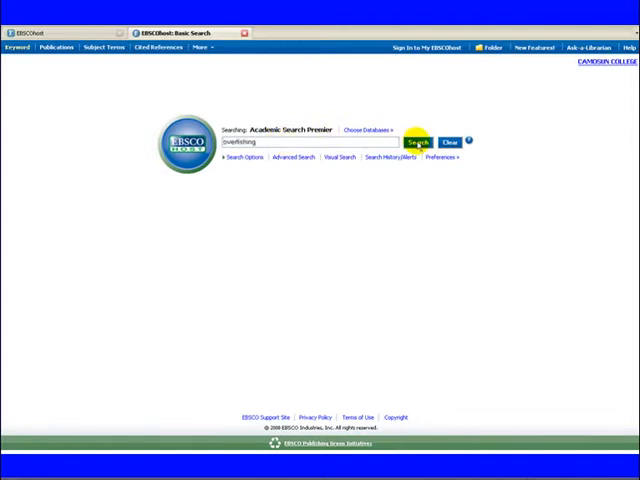
left_click(418, 140)
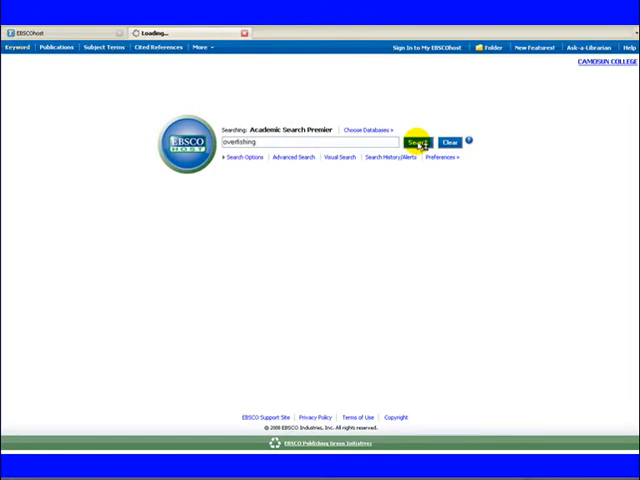
left_click(418, 140)
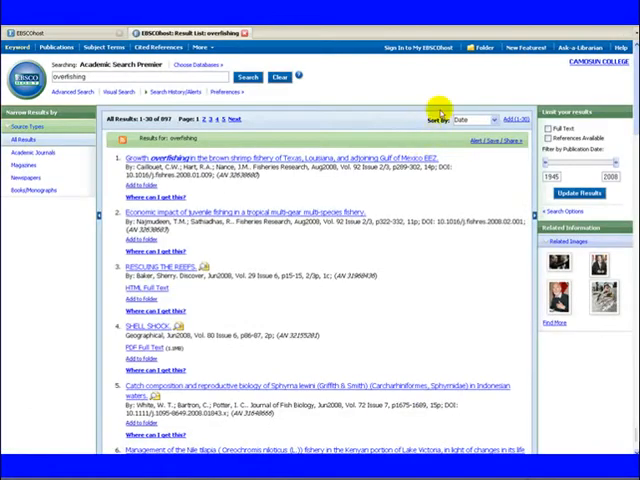
mouse_move(236, 152)
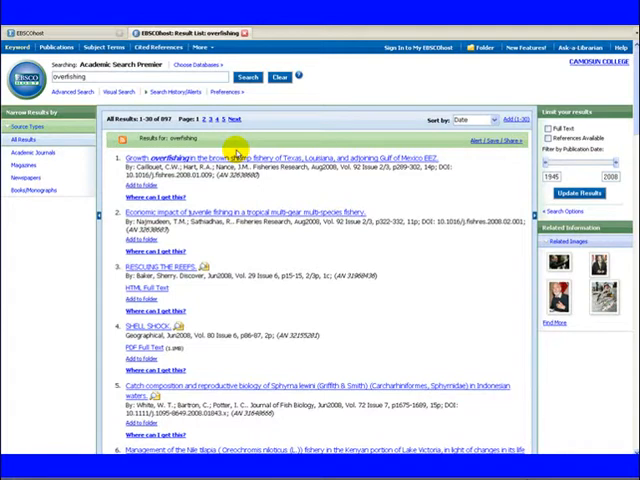
Step: Rerun the search as the subject heading DE "OVERFISHING" from a result record
left_click(596, 302)
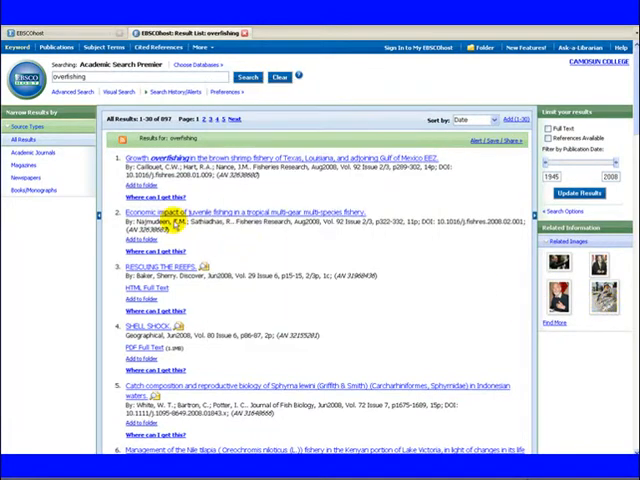
mouse_move(36, 152)
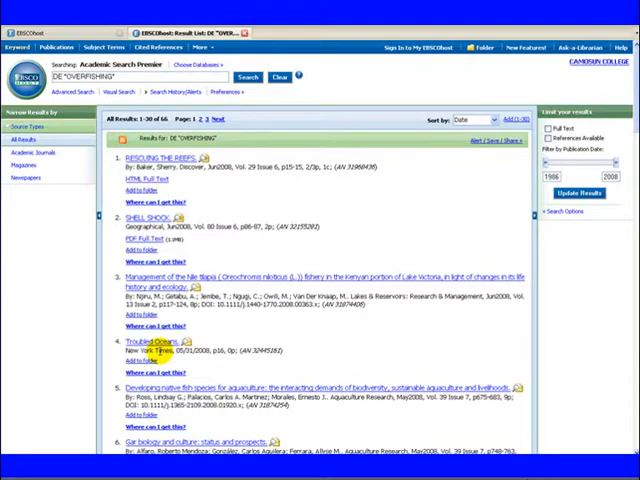
Step: Narrow the OVERFISHING results to the Academic Journals source type
left_click(38, 152)
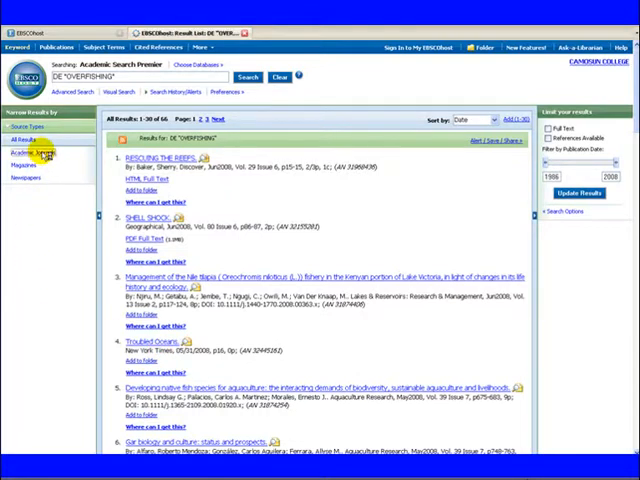
left_click(36, 152)
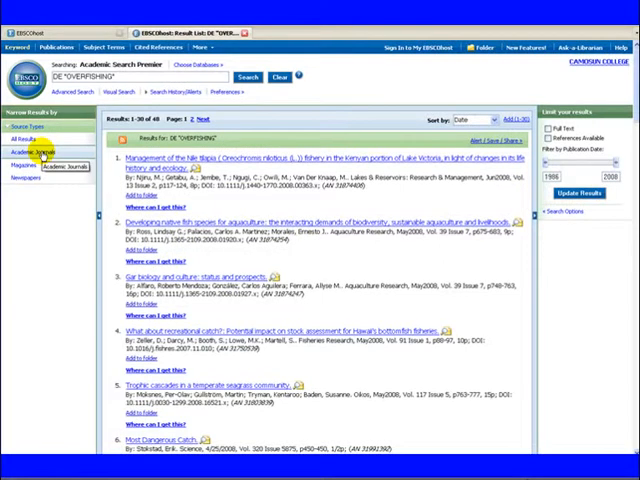